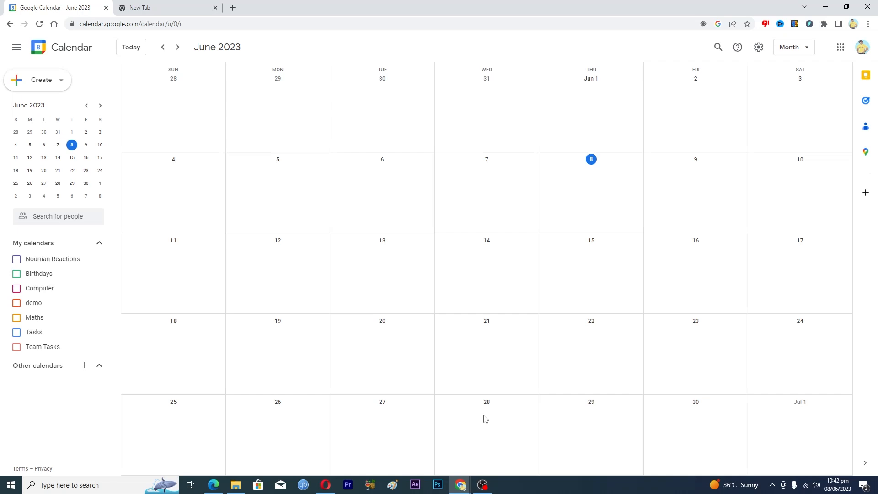
mouse_move(464, 212)
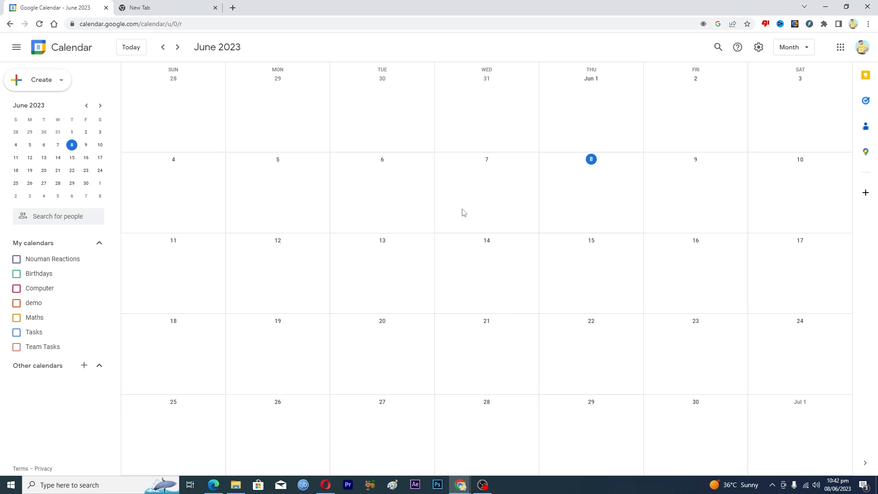
mouse_move(608, 131)
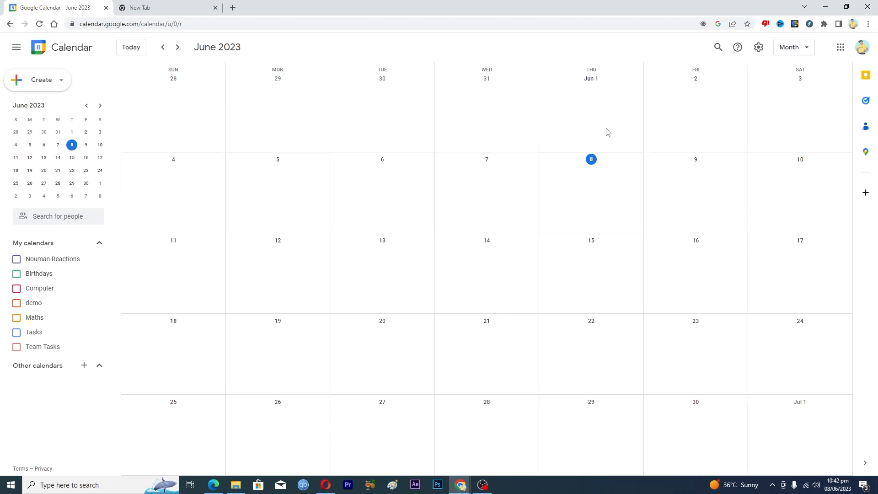
- Open Calendar Settings from the gear menu and expand the Add calendar section
left_click(758, 47)
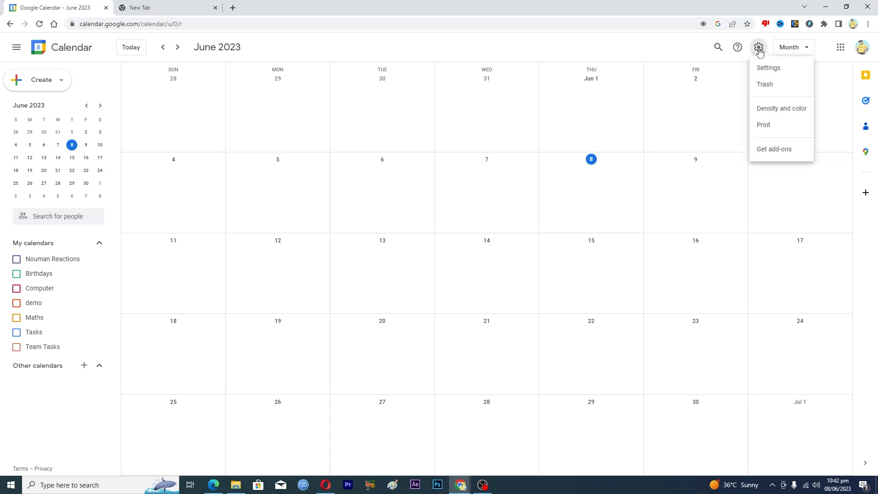
left_click(768, 67)
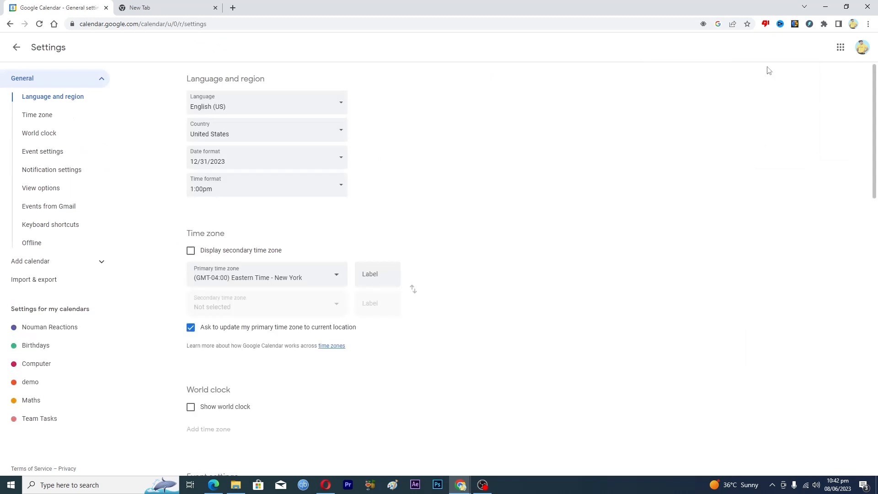
mouse_move(21, 266)
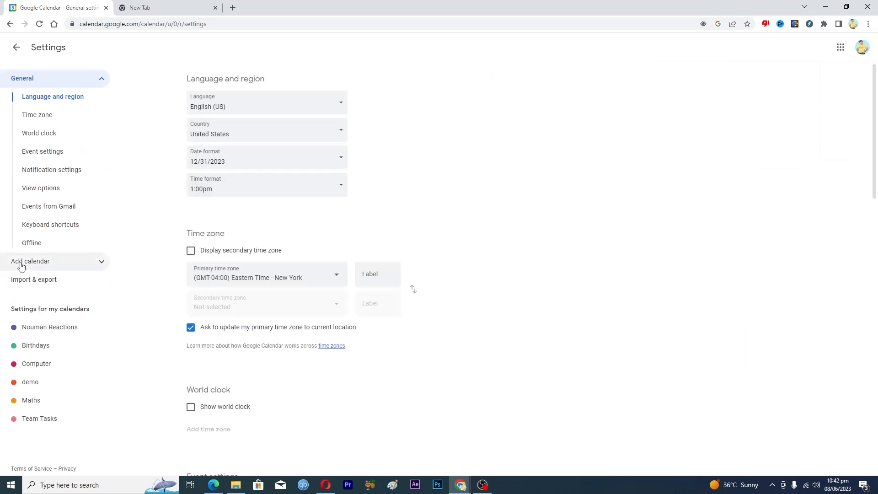
left_click(30, 261)
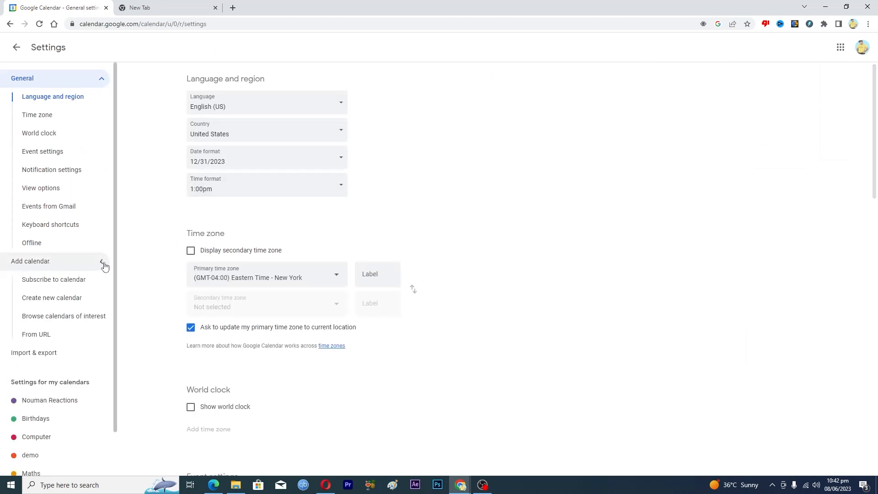
mouse_move(41, 319)
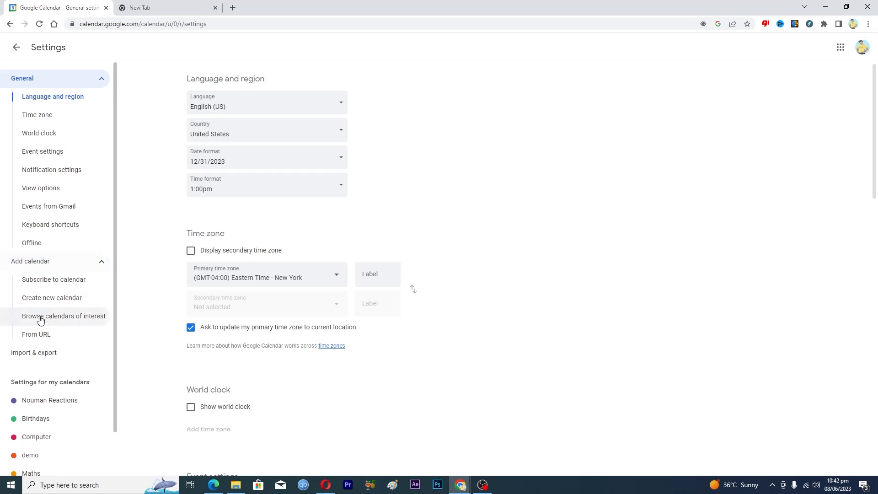
mouse_move(51, 320)
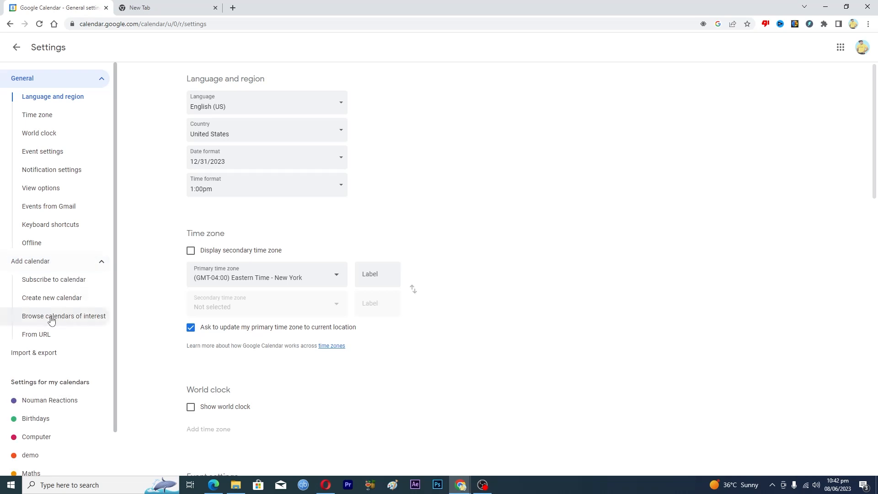
- Browse calendars of interest and subscribe to Holidays in United States under Regional holidays
left_click(64, 316)
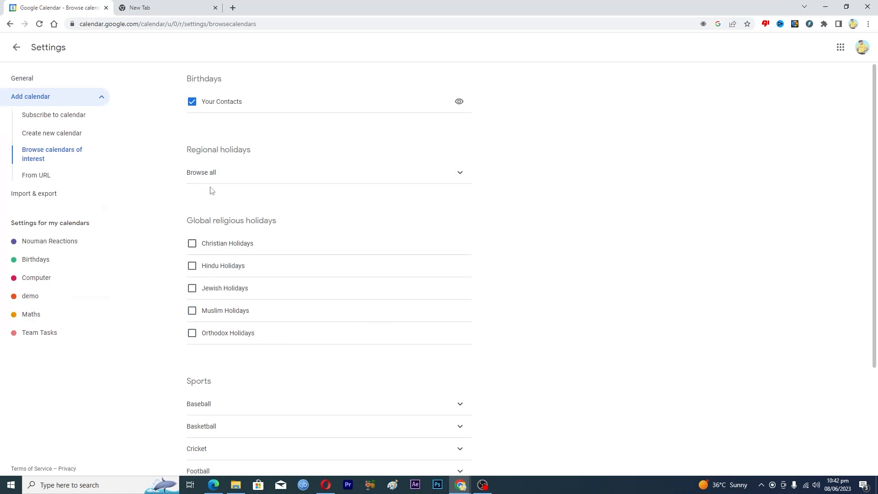
mouse_move(199, 154)
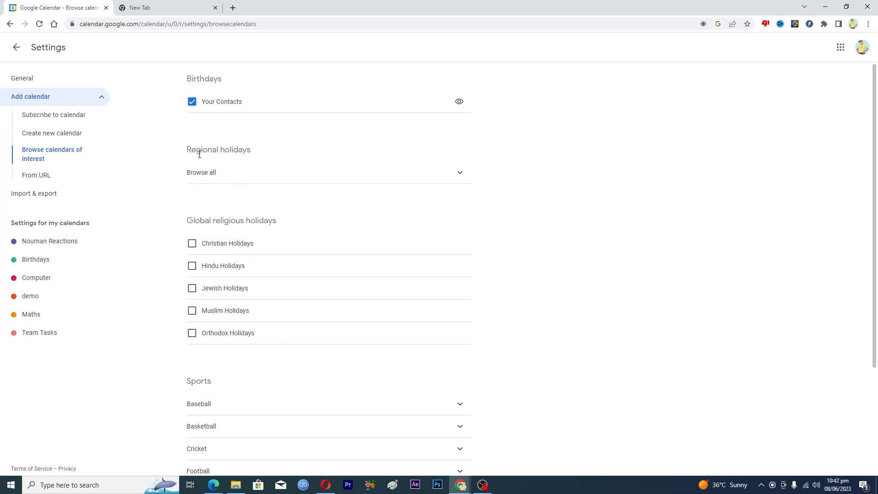
mouse_move(212, 183)
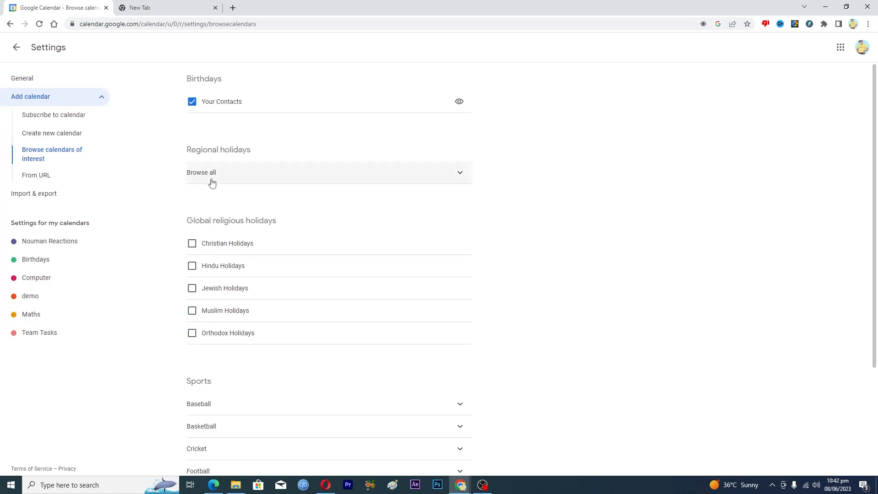
mouse_move(451, 175)
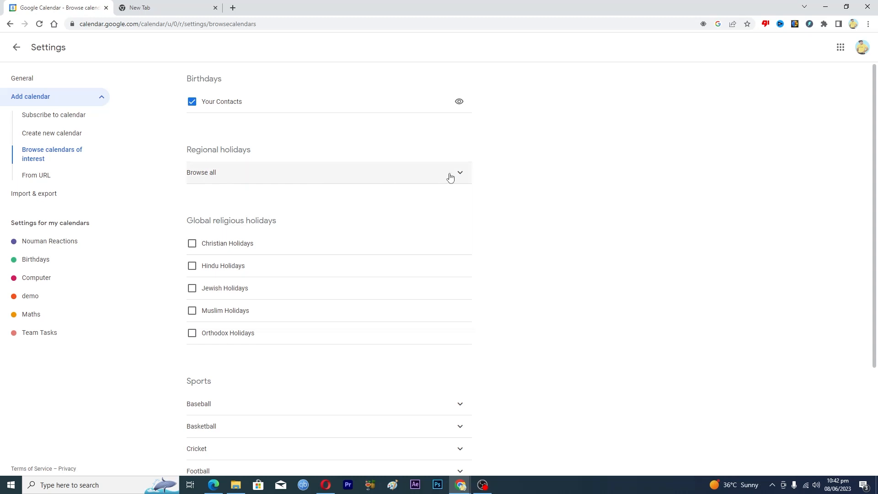
mouse_move(469, 176)
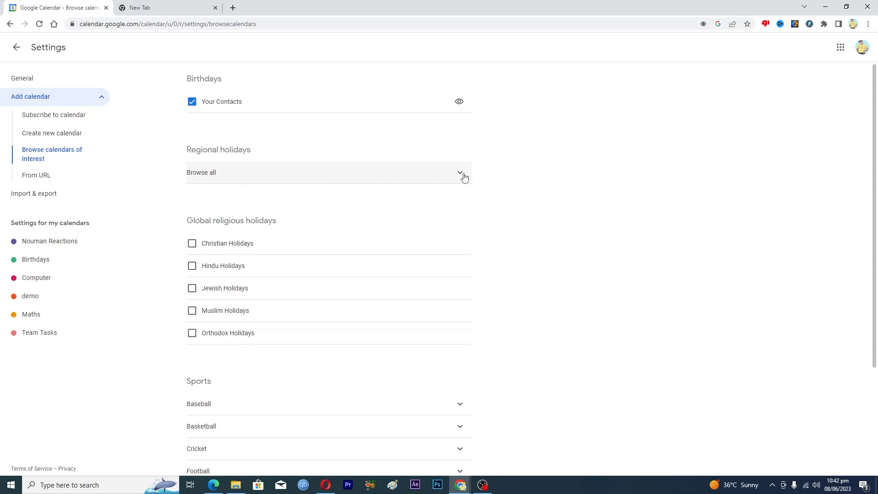
left_click(459, 173)
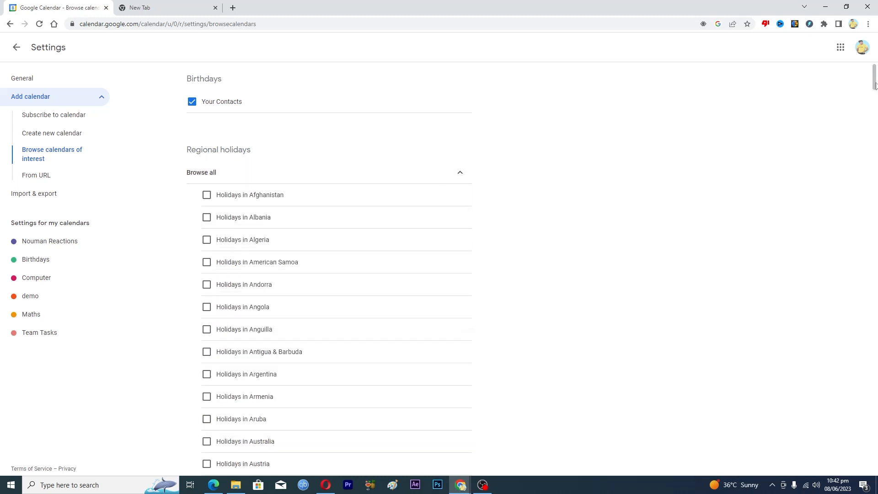
scroll("down", 3)
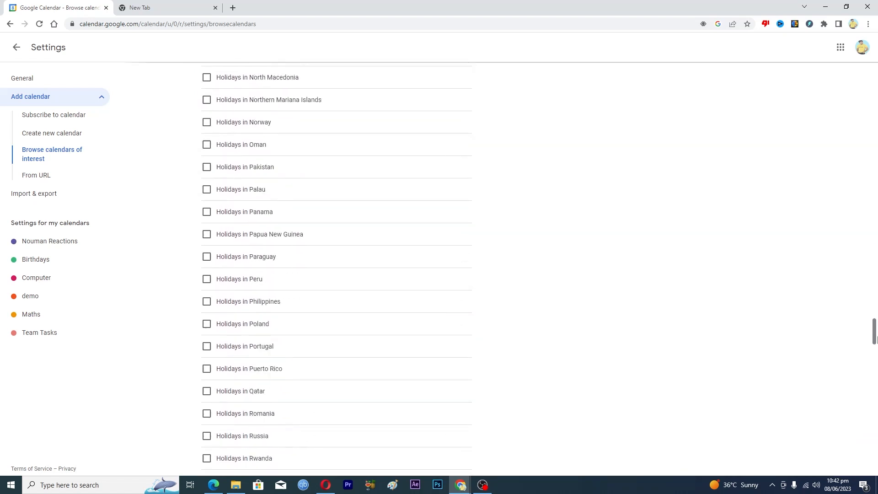
scroll("down", 3)
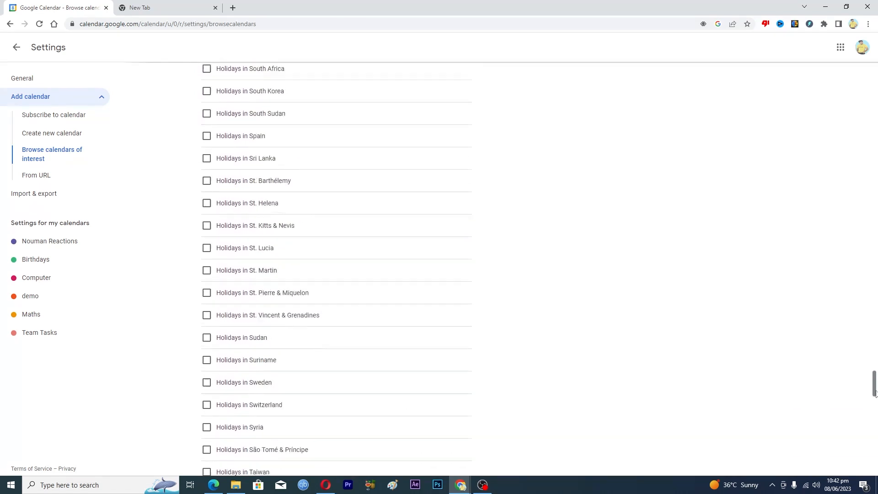
scroll("down", 3)
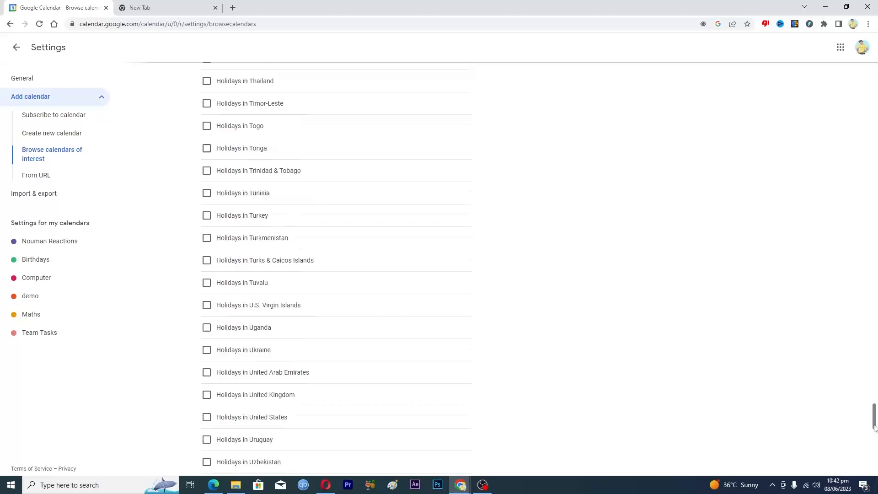
scroll("down", 3)
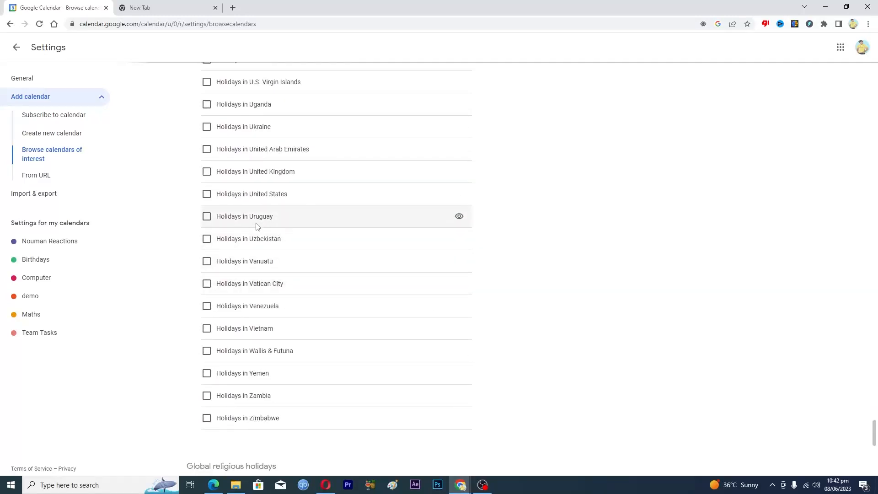
mouse_move(258, 198)
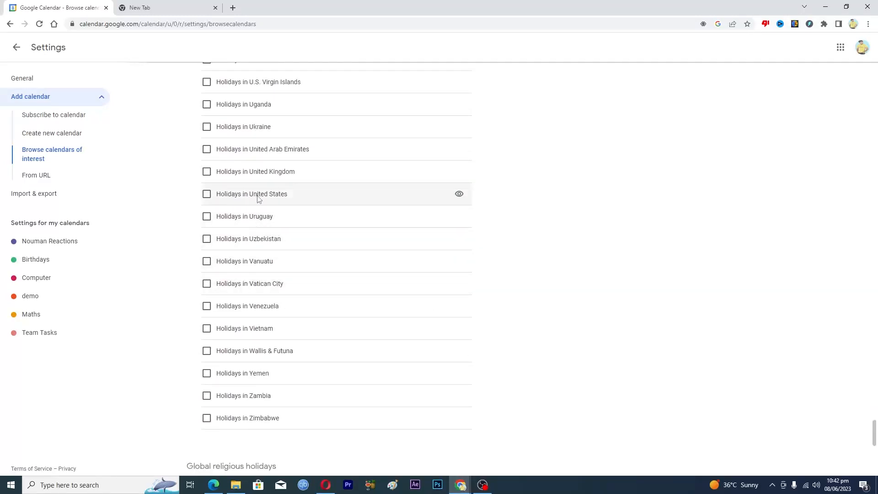
left_click(206, 194)
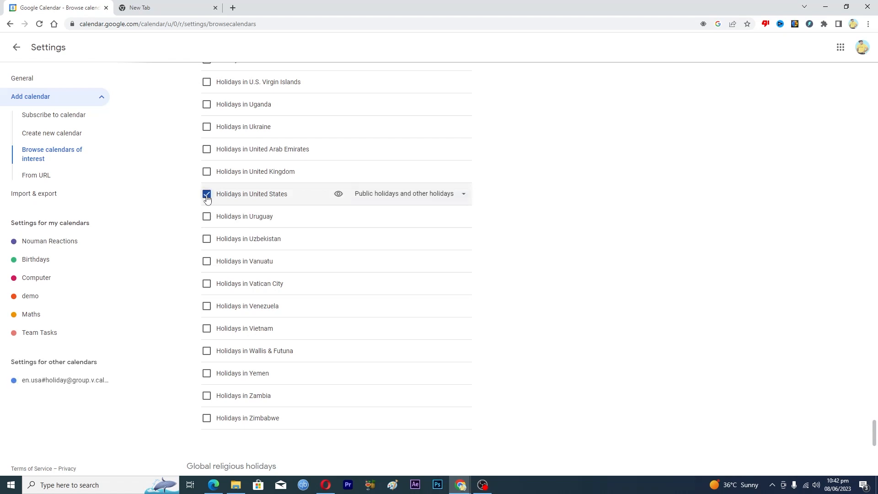
left_click(206, 194)
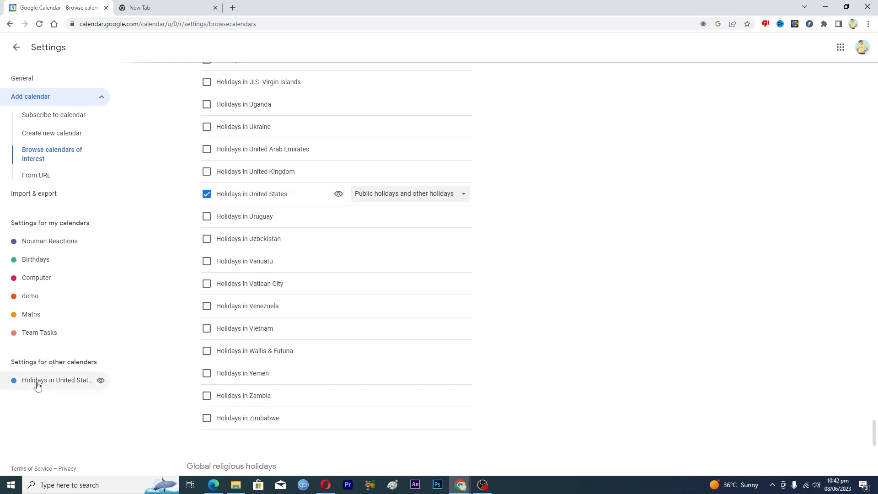
mouse_move(53, 386)
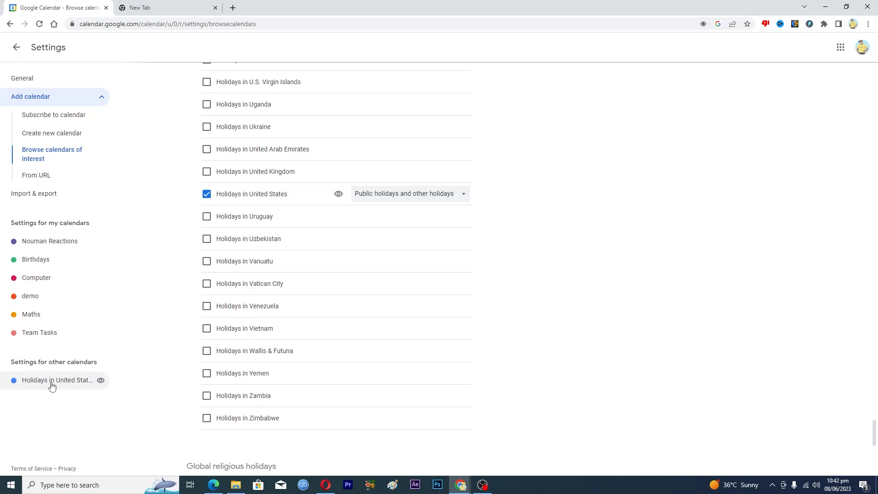
scroll("up", 3)
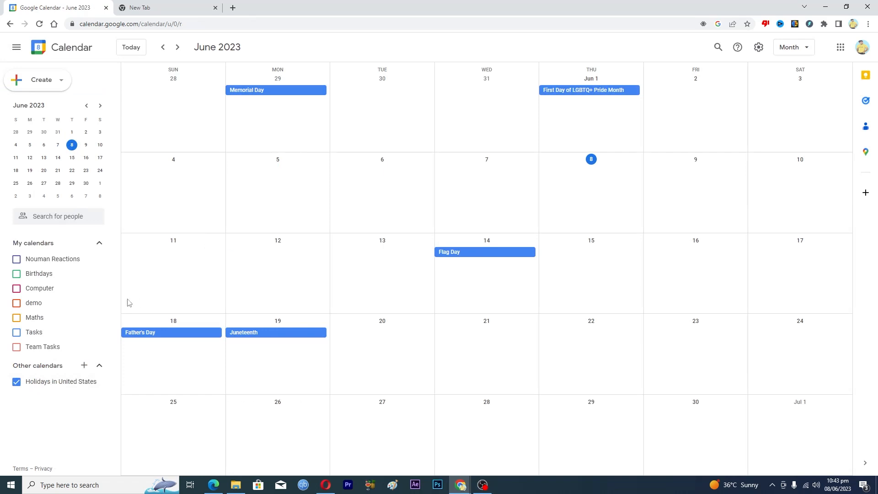
mouse_move(246, 313)
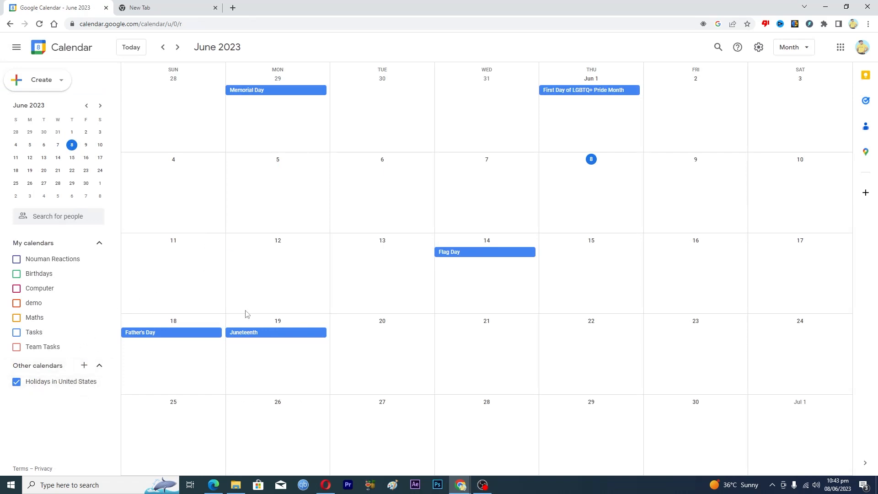
mouse_move(40, 391)
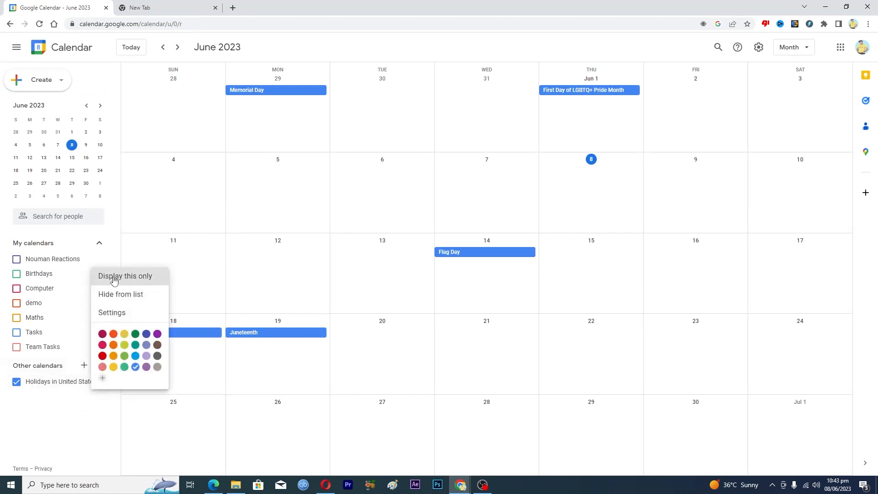
mouse_move(103, 378)
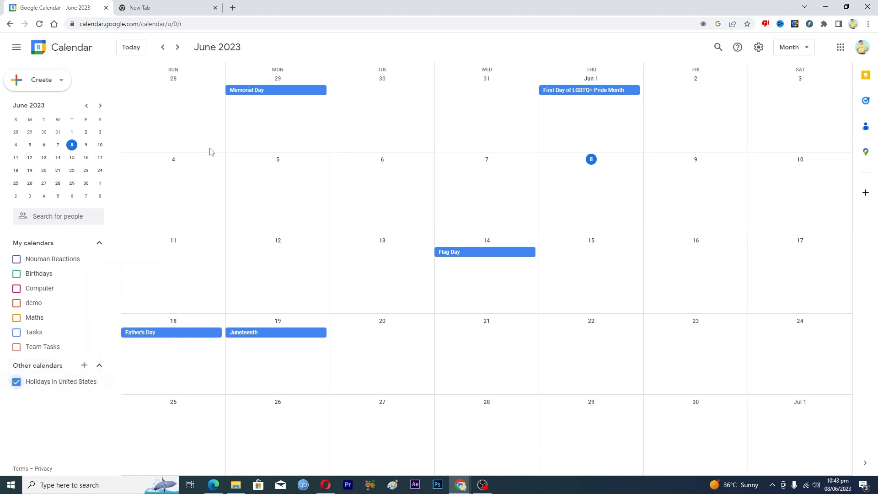
mouse_move(284, 108)
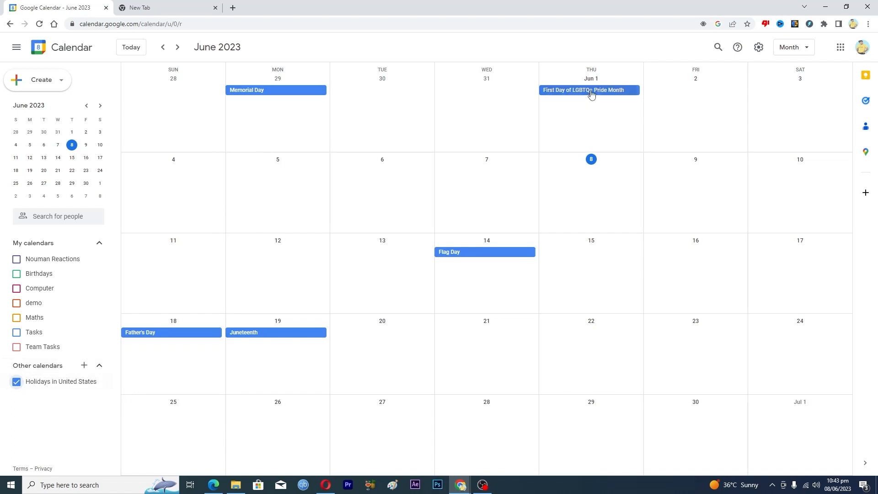
mouse_move(471, 255)
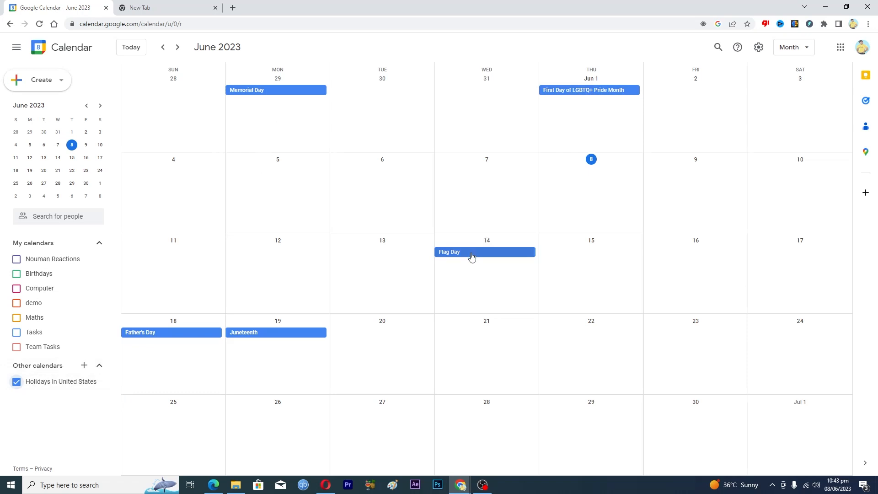
mouse_move(236, 343)
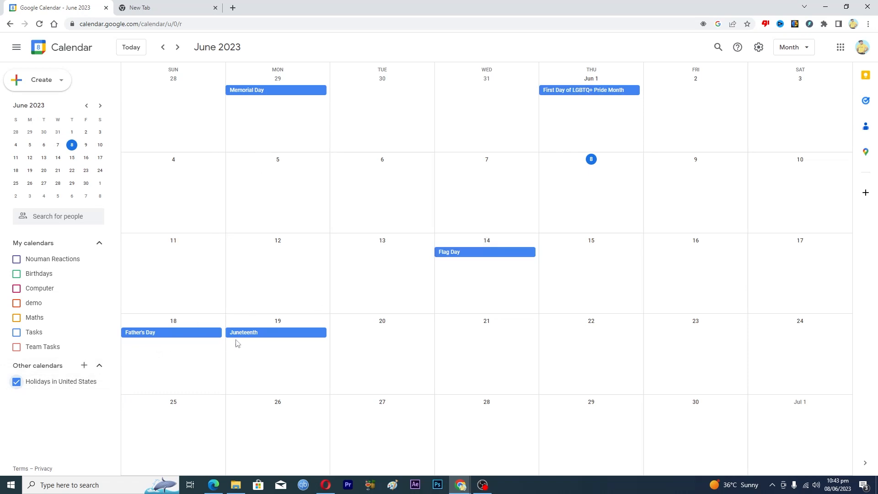
mouse_move(416, 327)
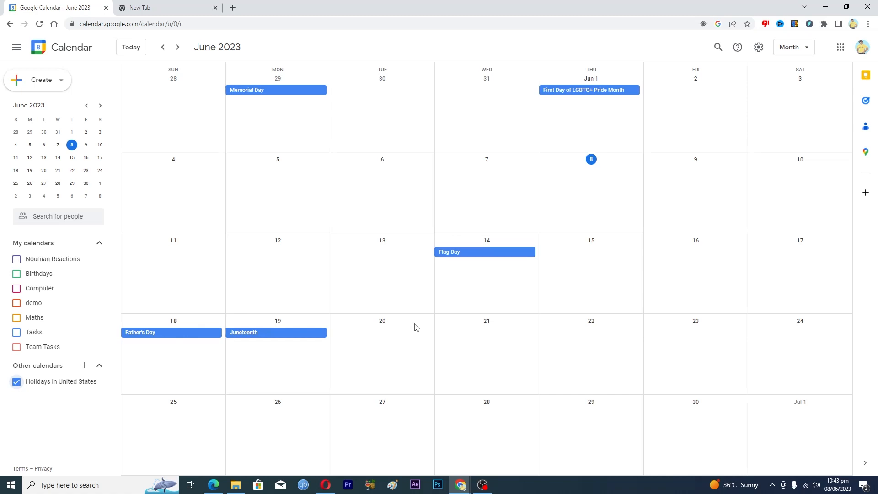
mouse_move(86, 418)
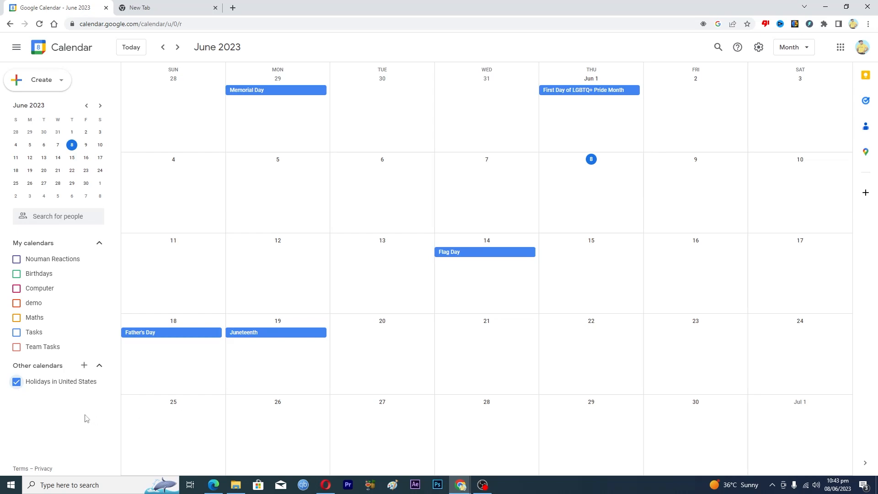